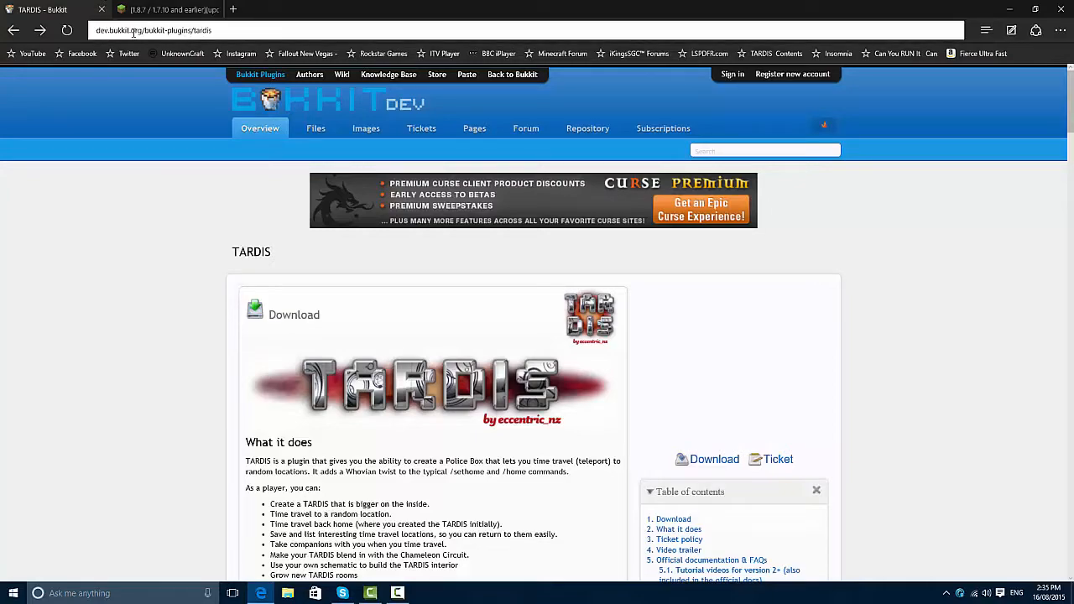
- Follow the custom TARDIS textures 'Resource Pack' link in the plugin page's 'What it does' section
scroll(down, 3)
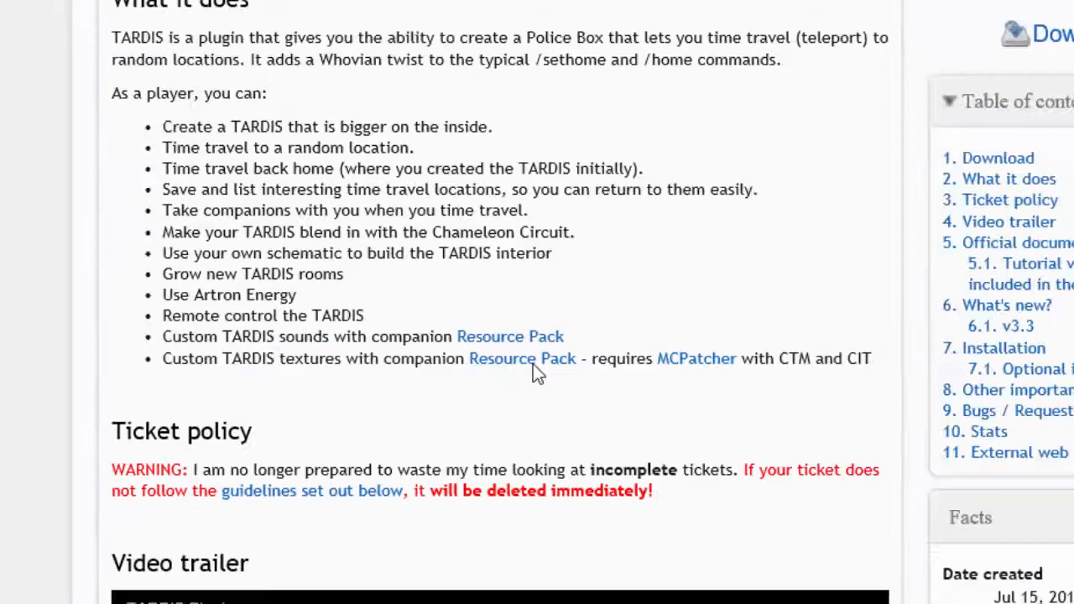
click(522, 359)
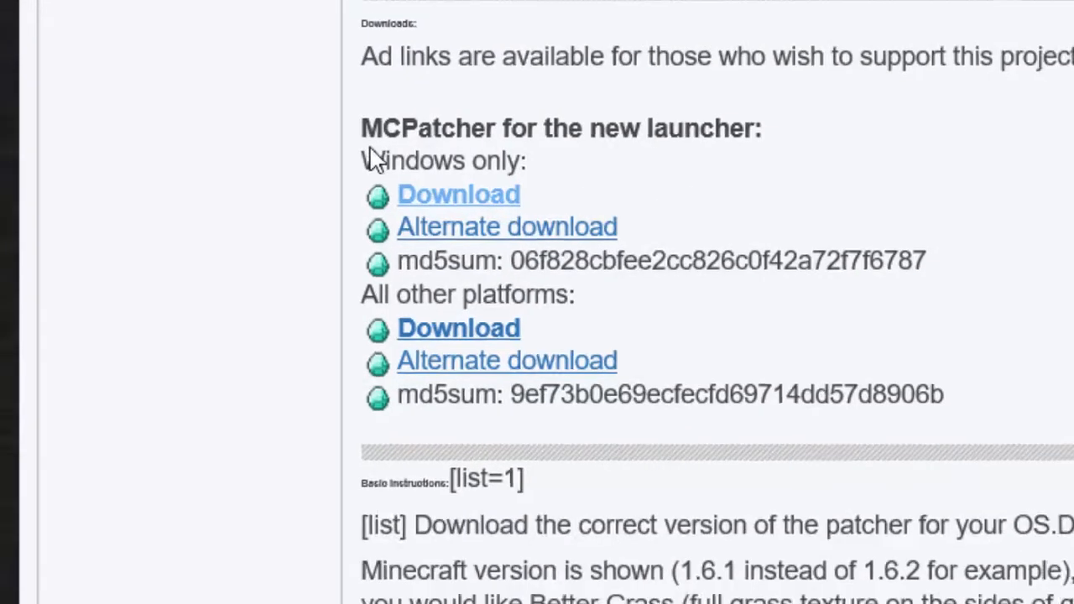
- Download the Windows-only MCPatcher build from the MCPatcher page
click(458, 194)
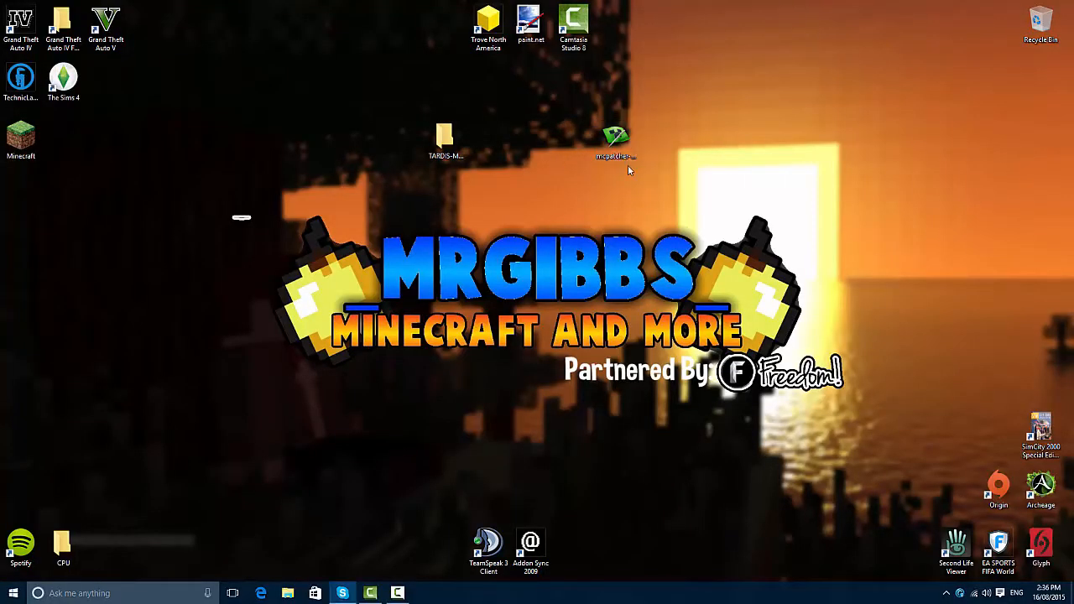
mouse_move(648, 139)
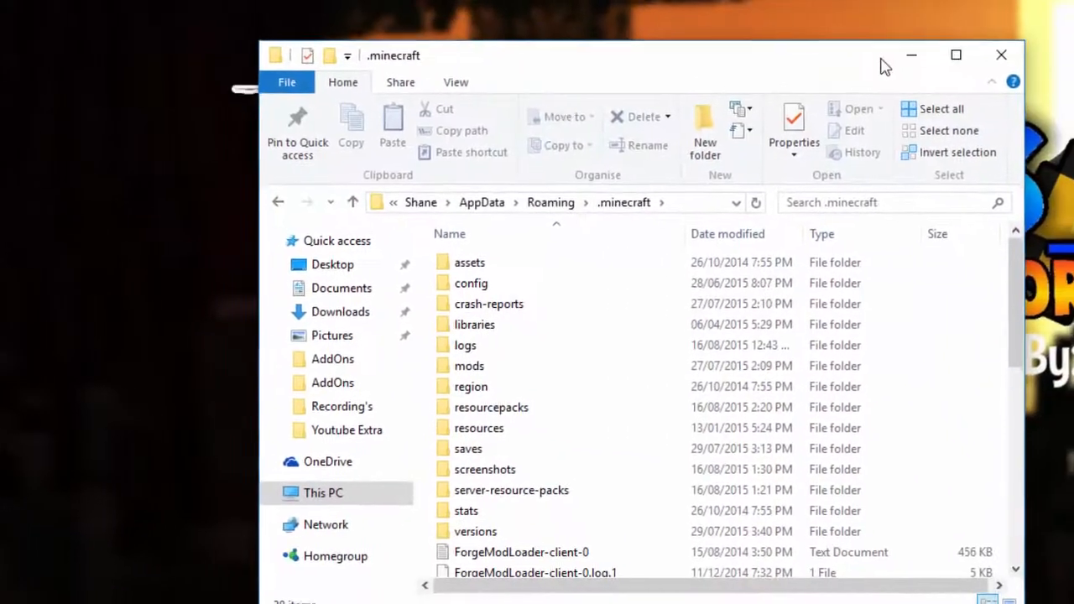
- Open the resourcepacks folder inside .minecraft as the destination for the TARDIS folder
double_click(491, 407)
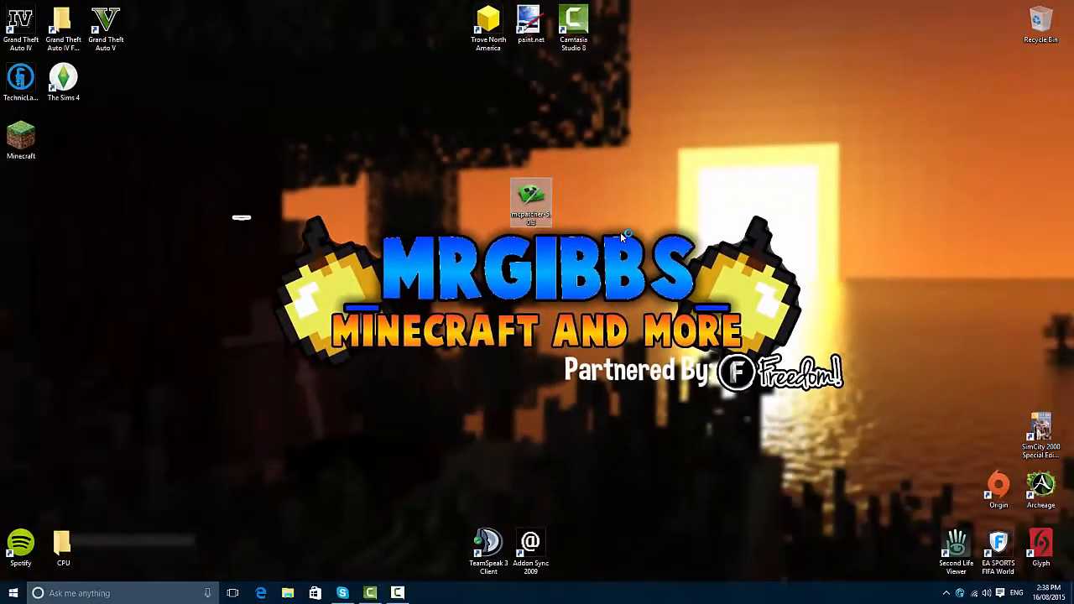
- Launch MCPatcher and check that the Game version dropdown shows 1.8.8
double_click(530, 199)
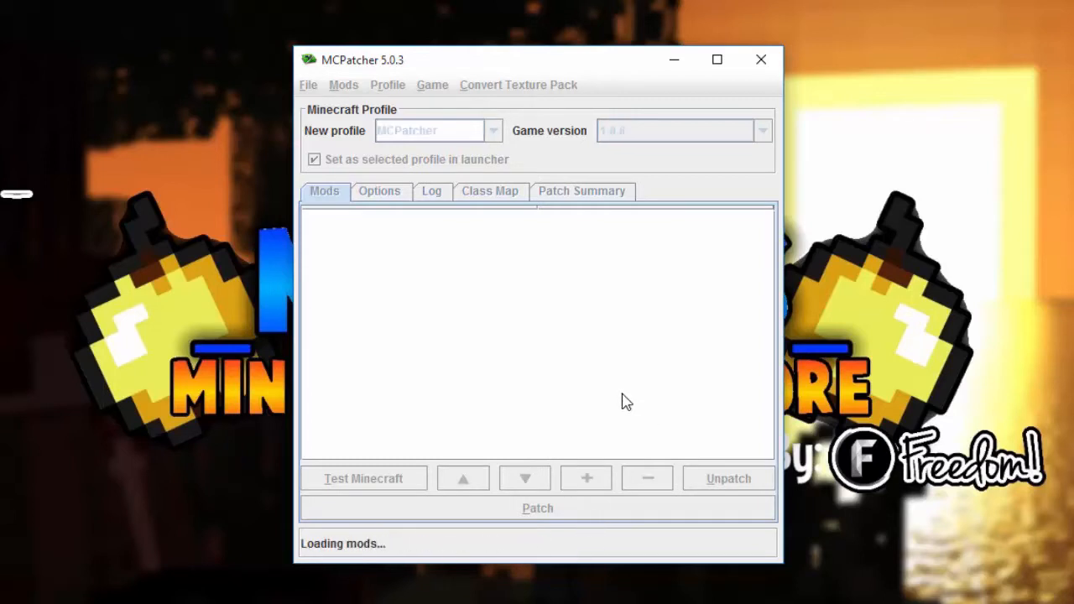
click(762, 130)
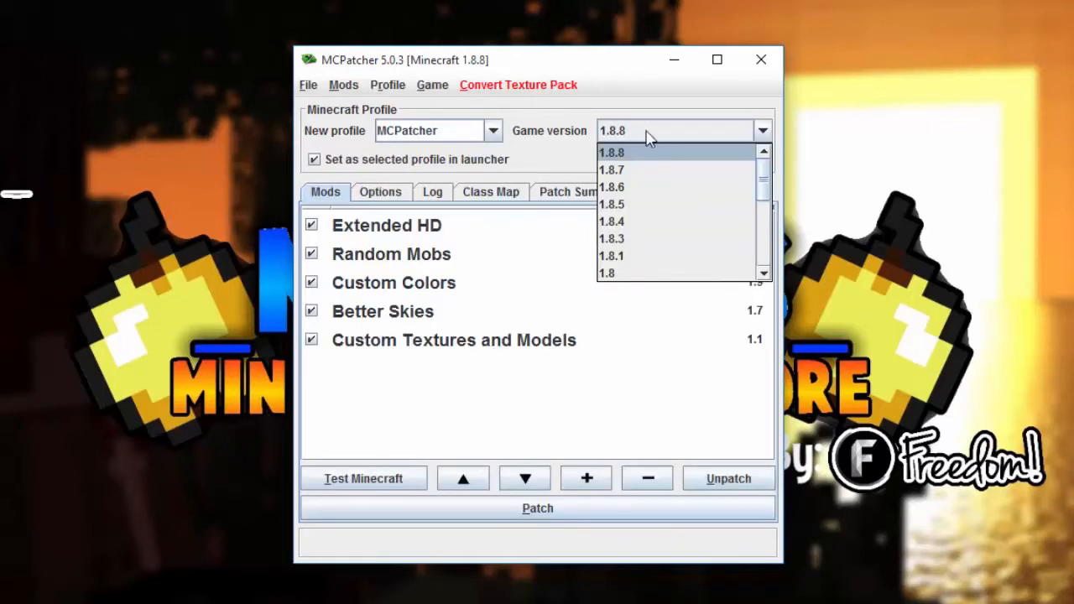
click(612, 152)
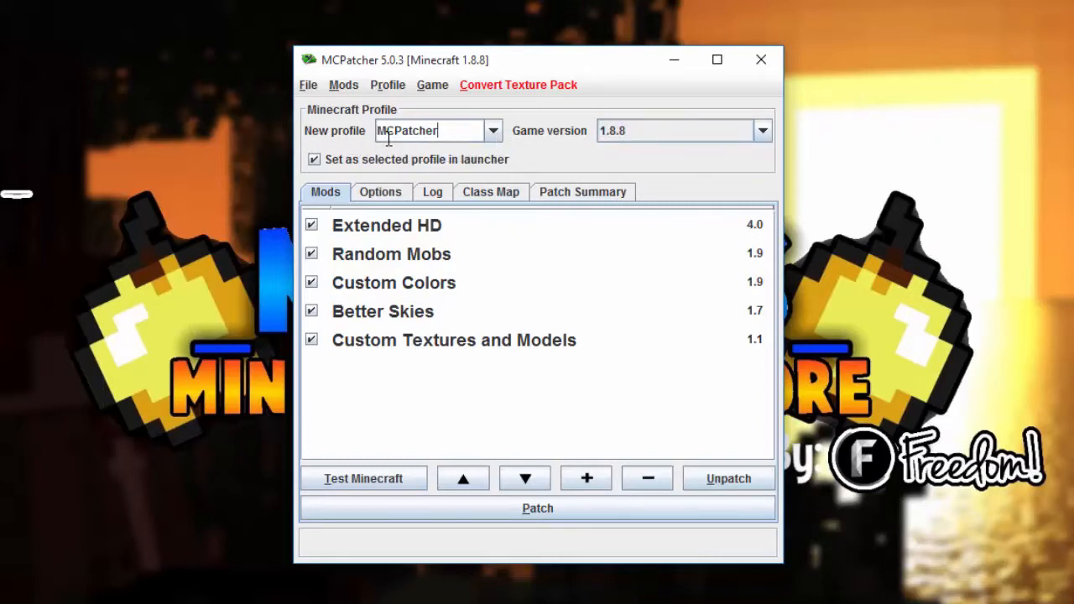
click(761, 130)
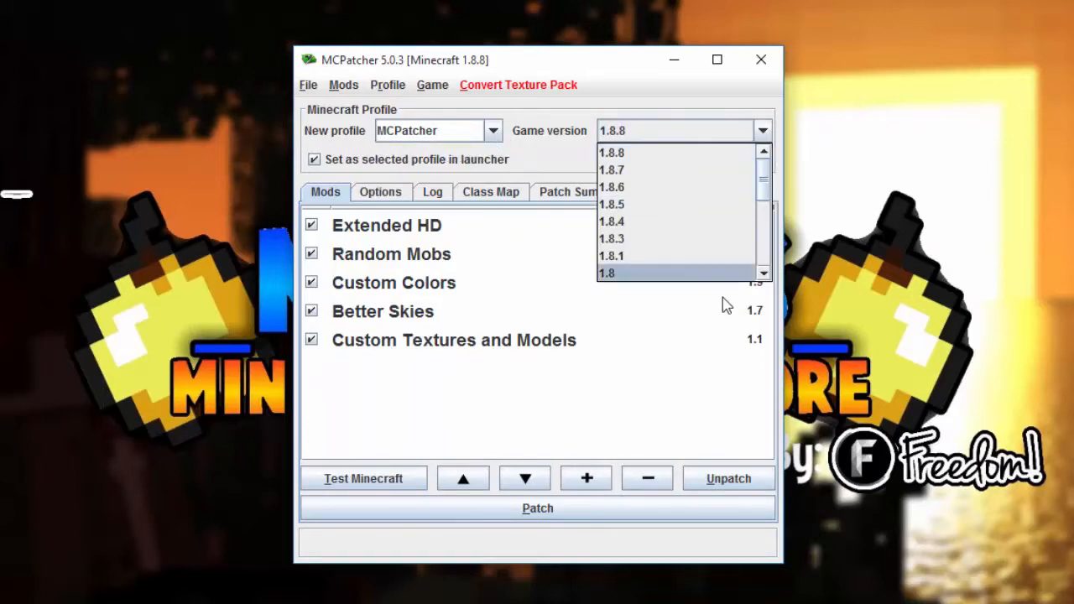
click(612, 152)
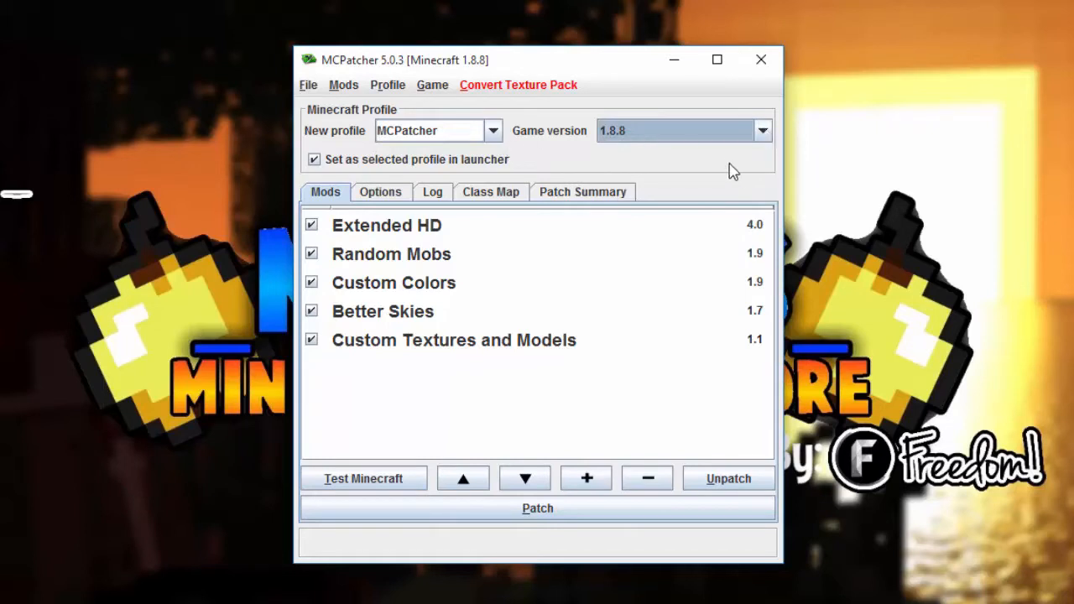
click(762, 130)
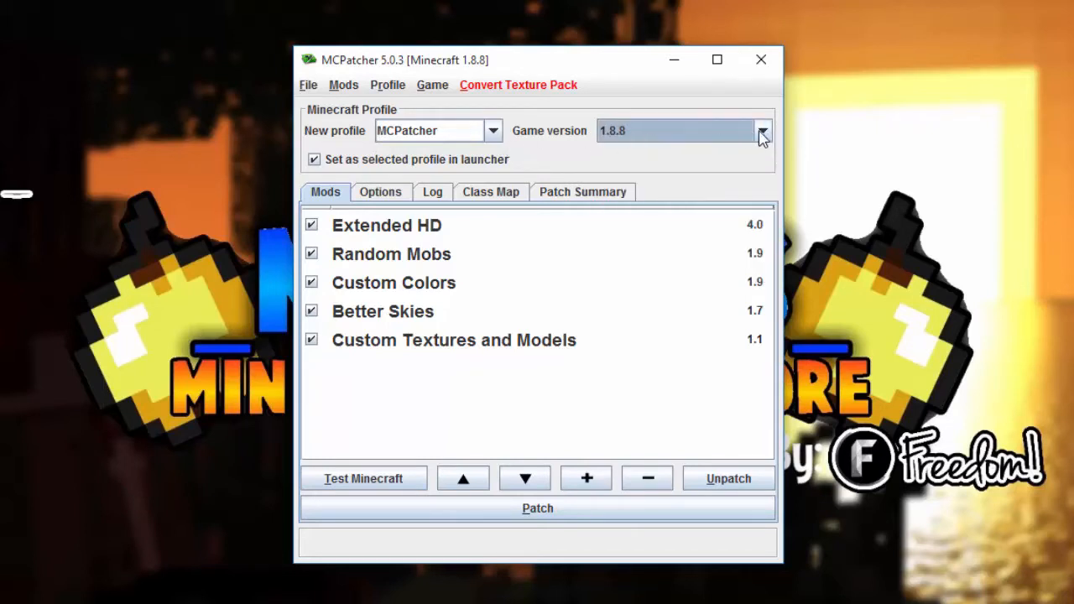
- Switch the game version to 1.7.10, then back to 1.8.8
click(762, 130)
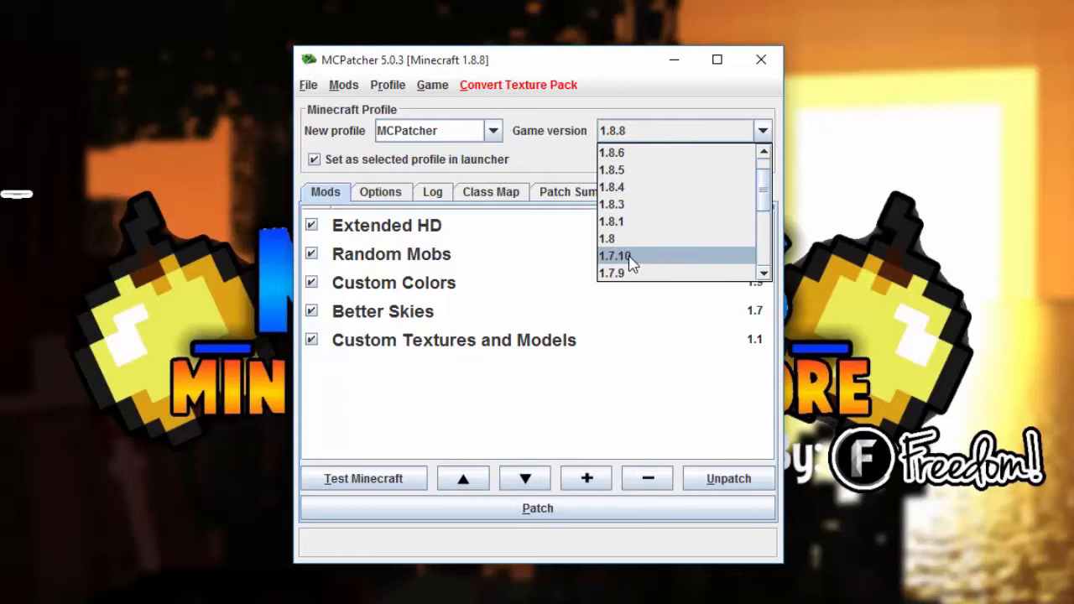
mouse_move(759, 142)
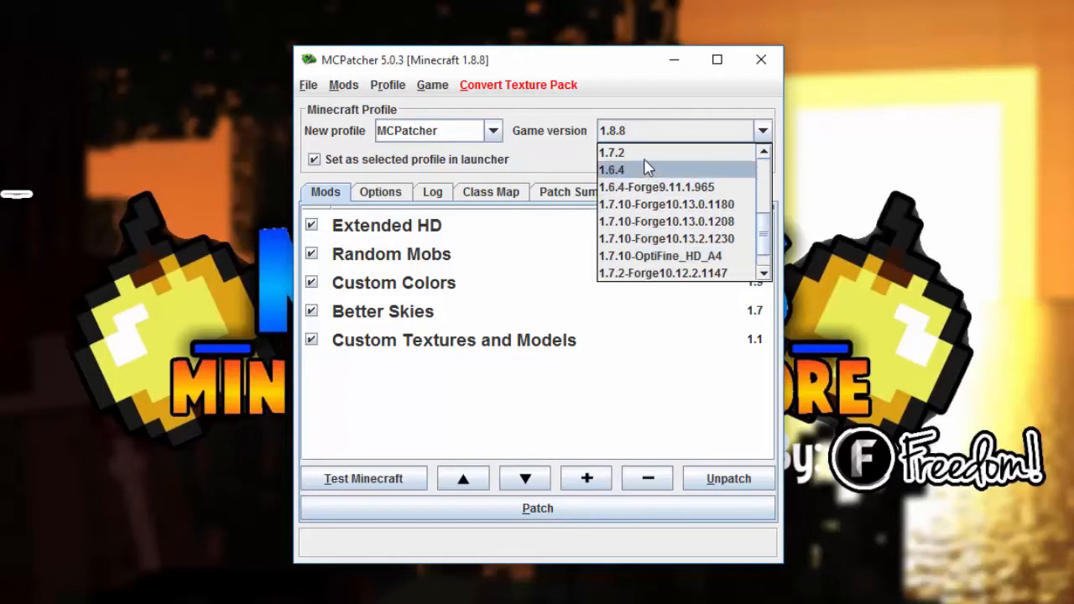
click(665, 203)
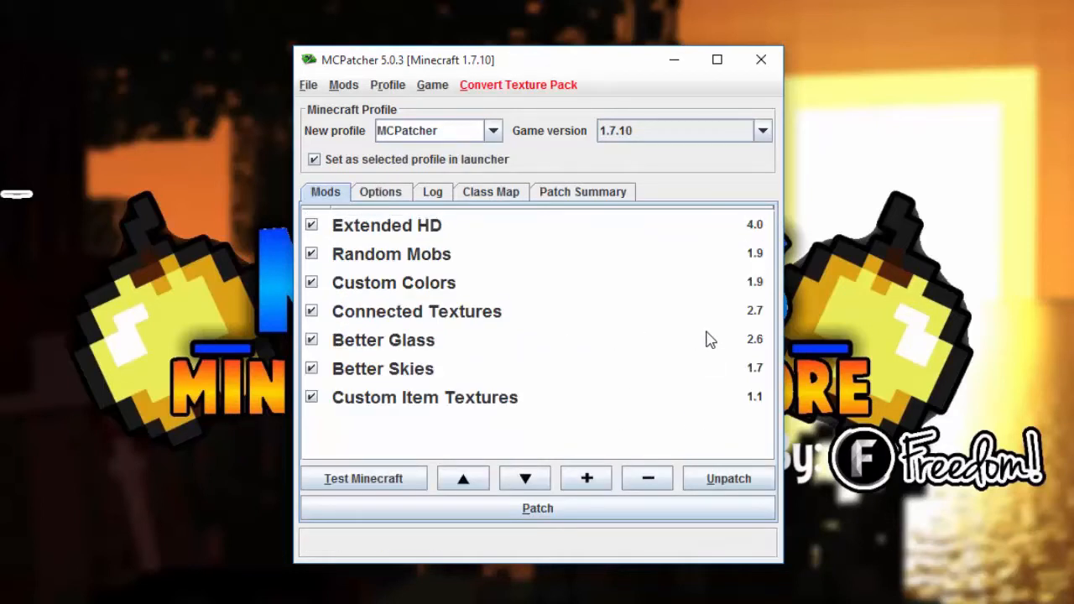
click(762, 130)
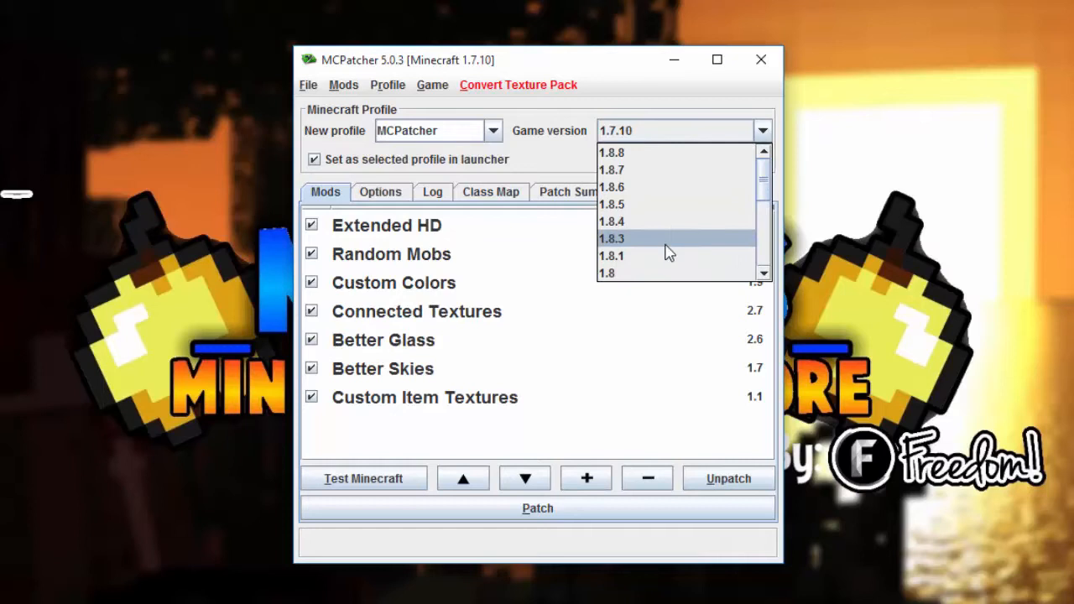
click(612, 152)
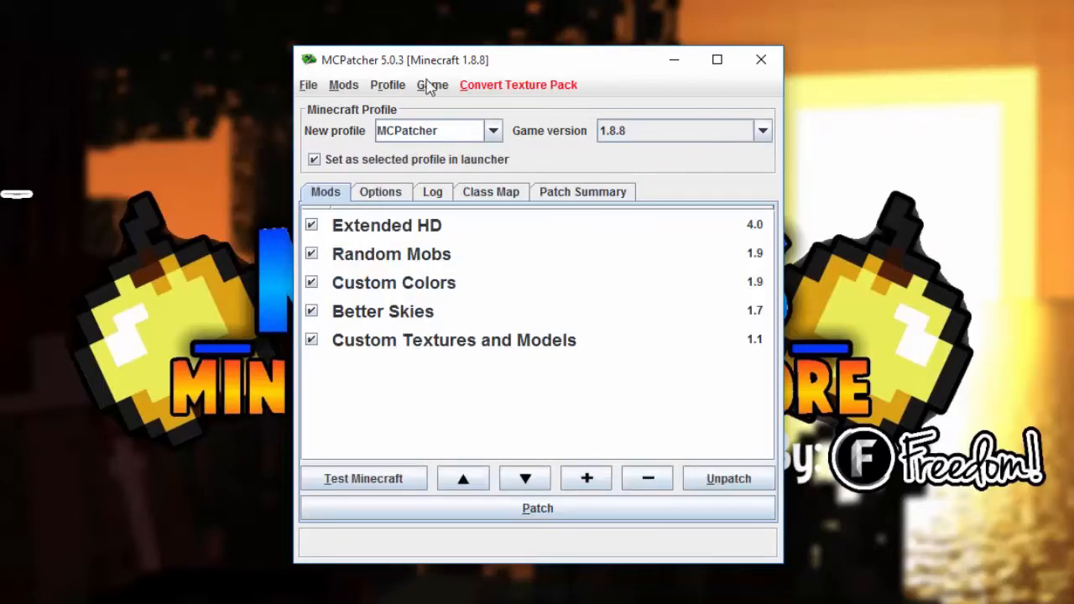
- Patch Minecraft 1.8.8 with the five enabled mods
click(537, 507)
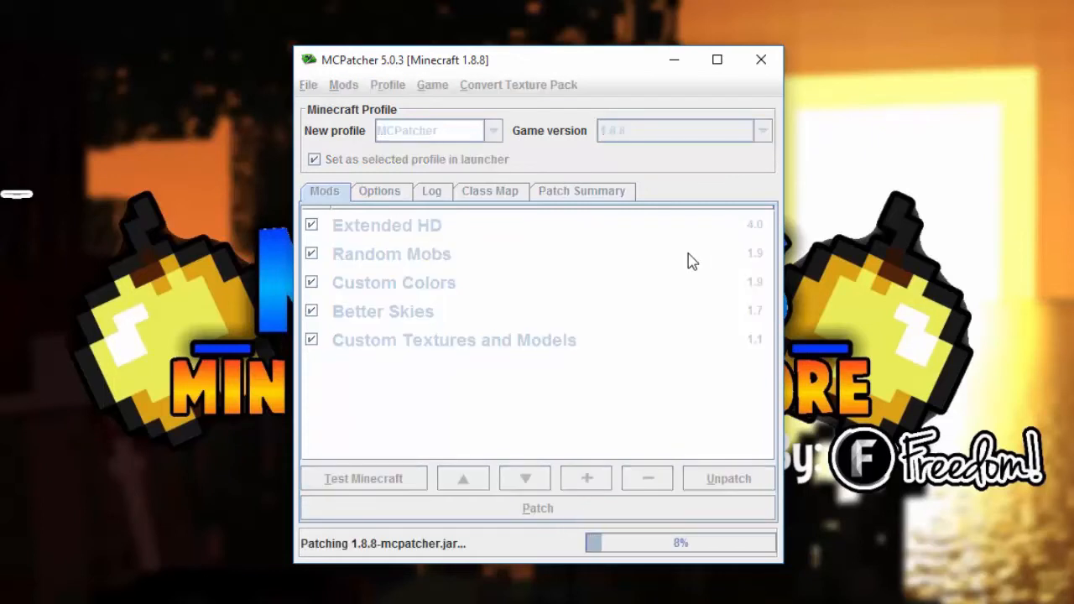
mouse_move(445, 90)
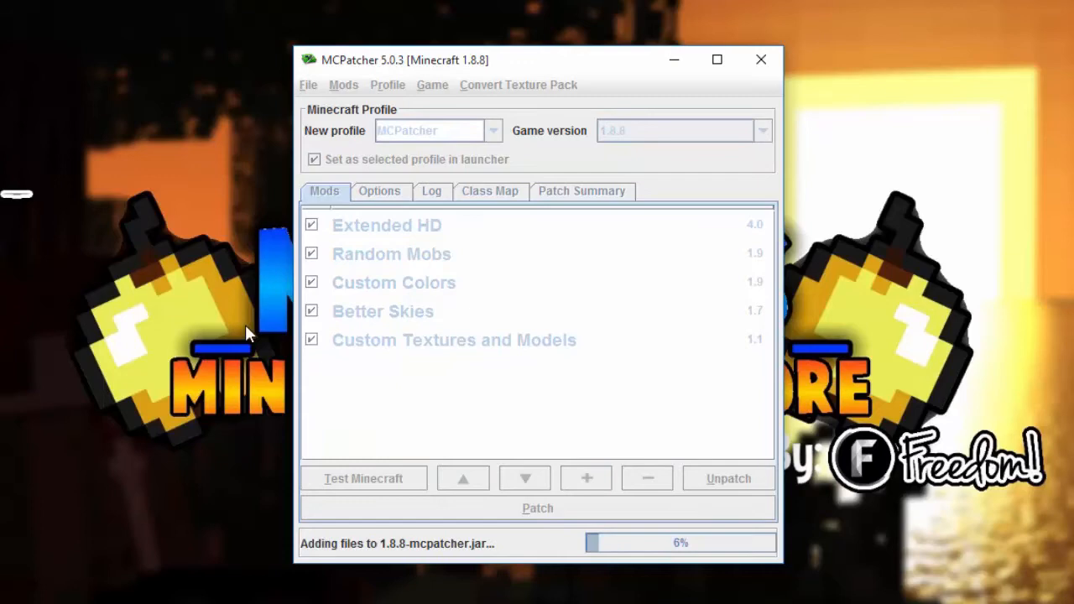
mouse_move(500, 139)
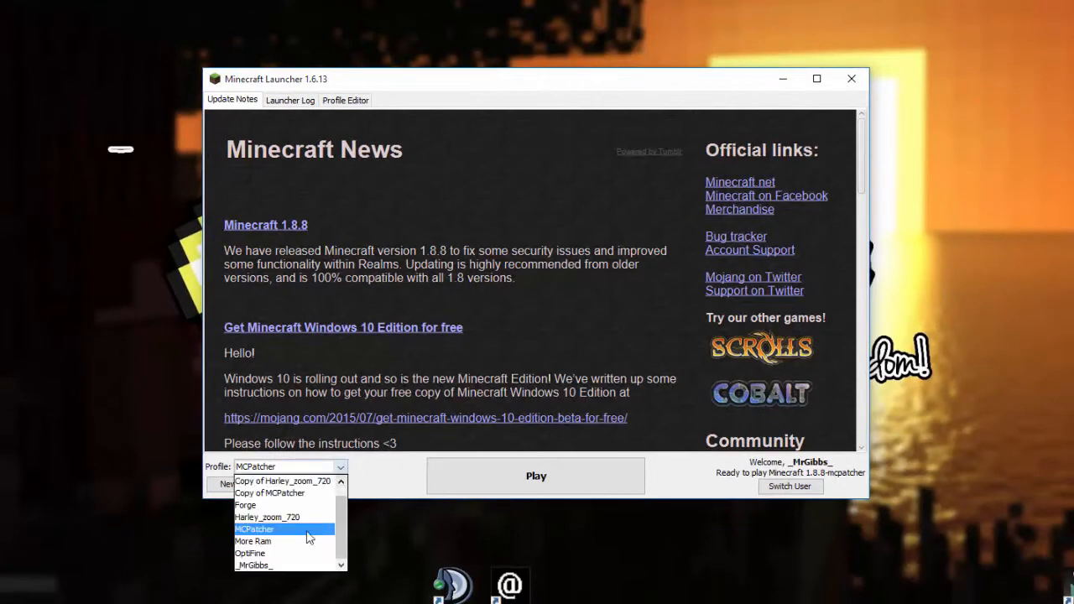
- Select the MCPatcher profile from the launcher's Profile dropdown
click(270, 492)
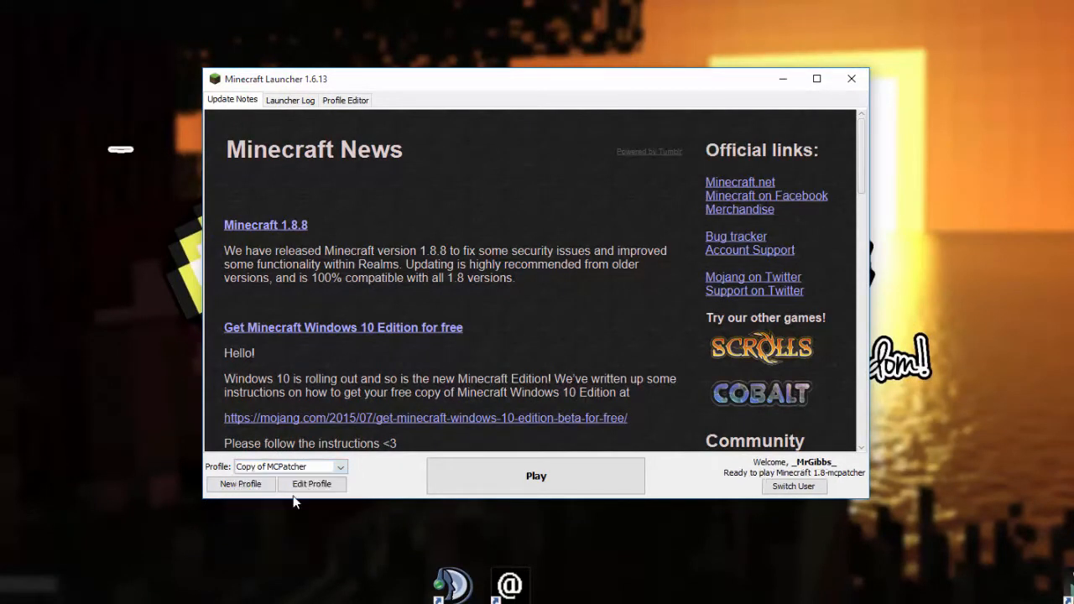
mouse_move(311, 484)
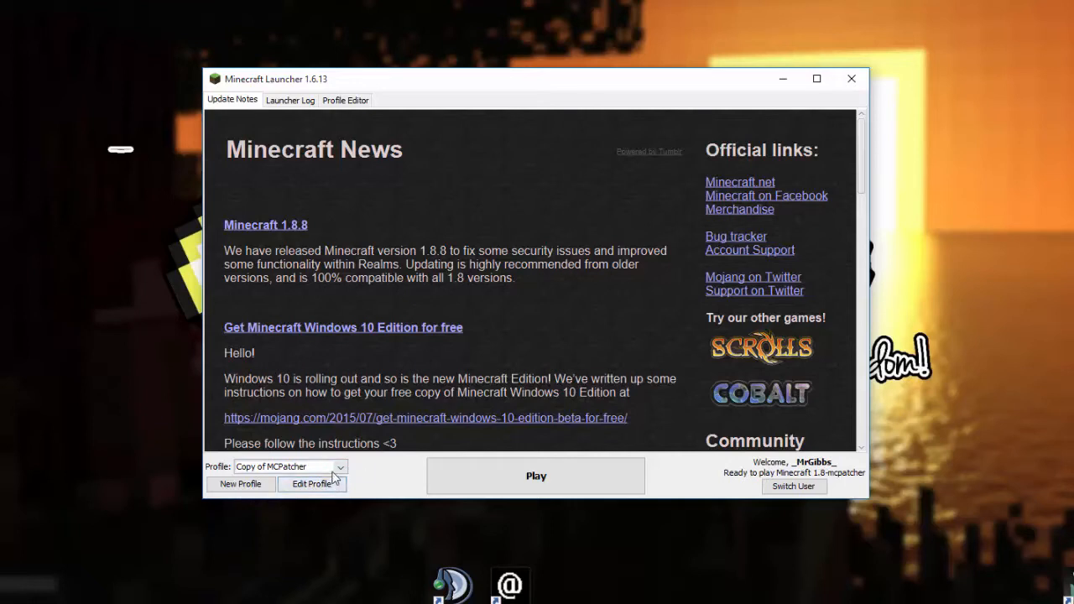
click(290, 466)
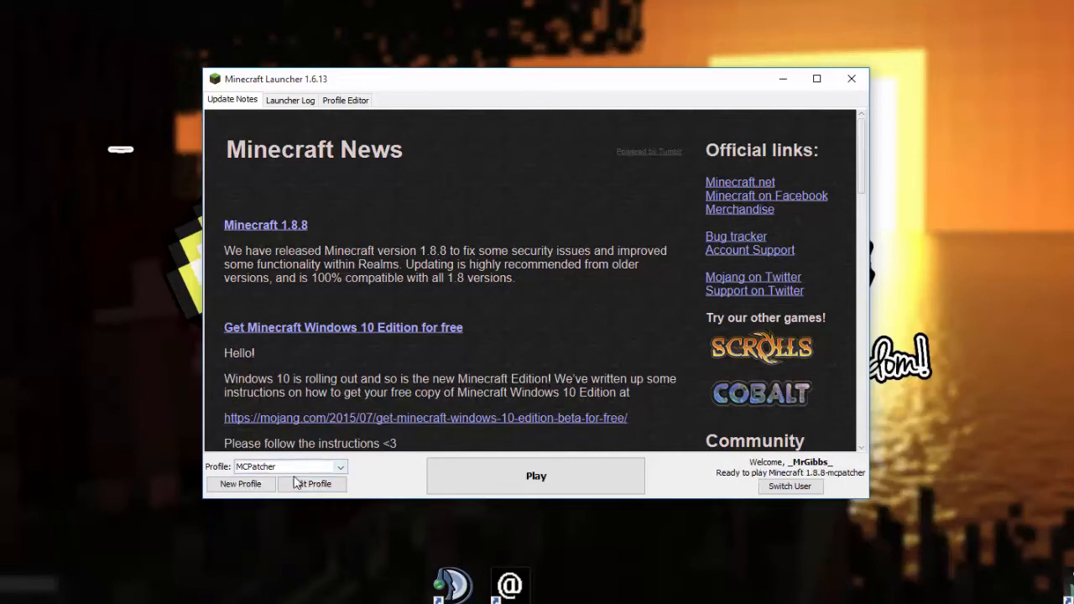
click(339, 466)
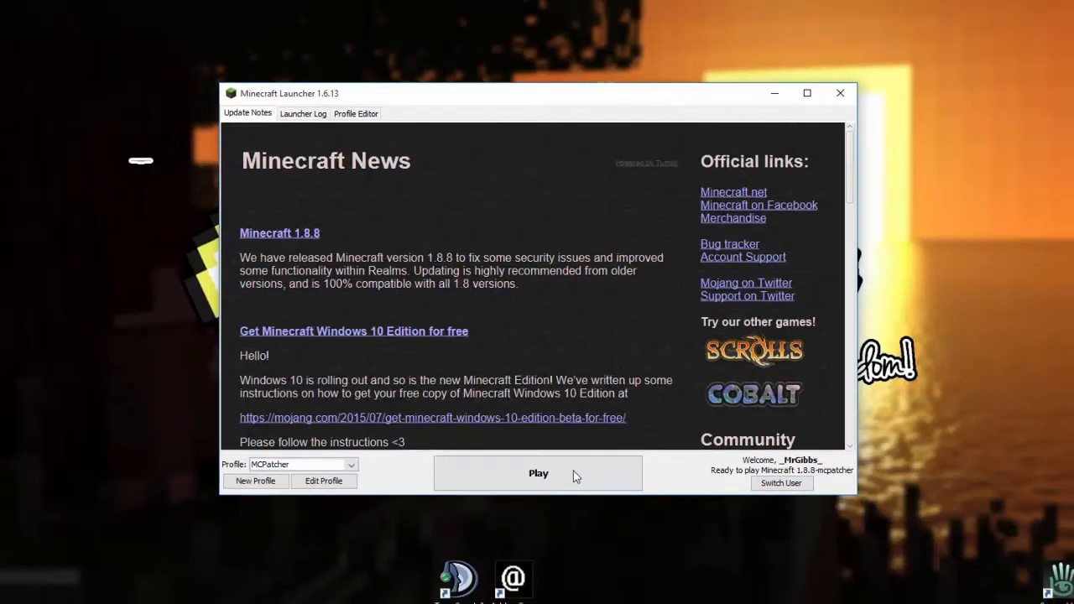
- Launch 1.8.8-mcpatcher and put TARDIS-MCP-master into Selected Resource Packs above Default
click(538, 473)
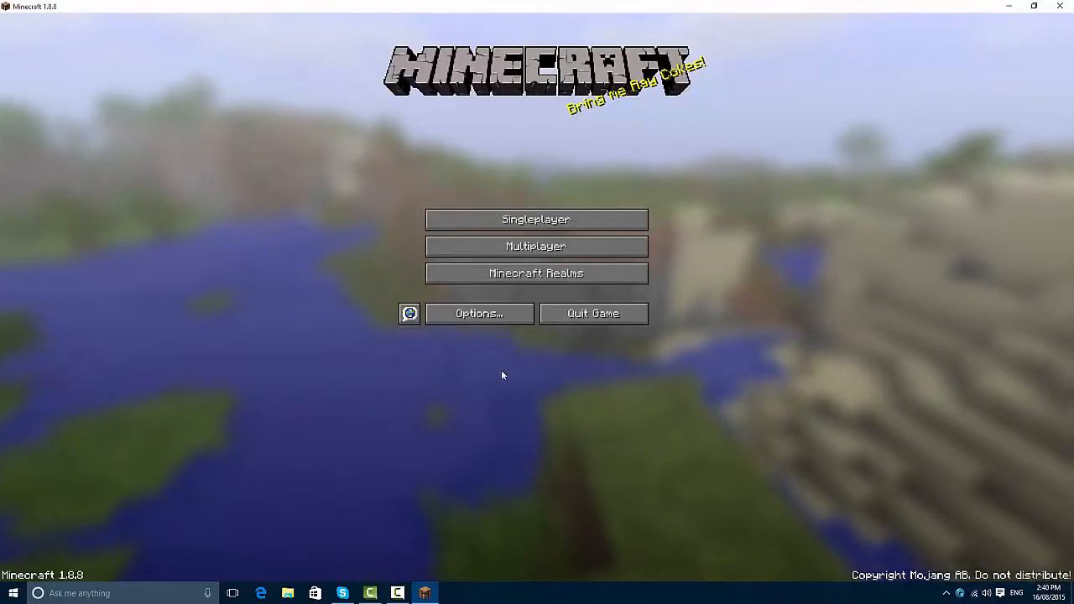
click(479, 313)
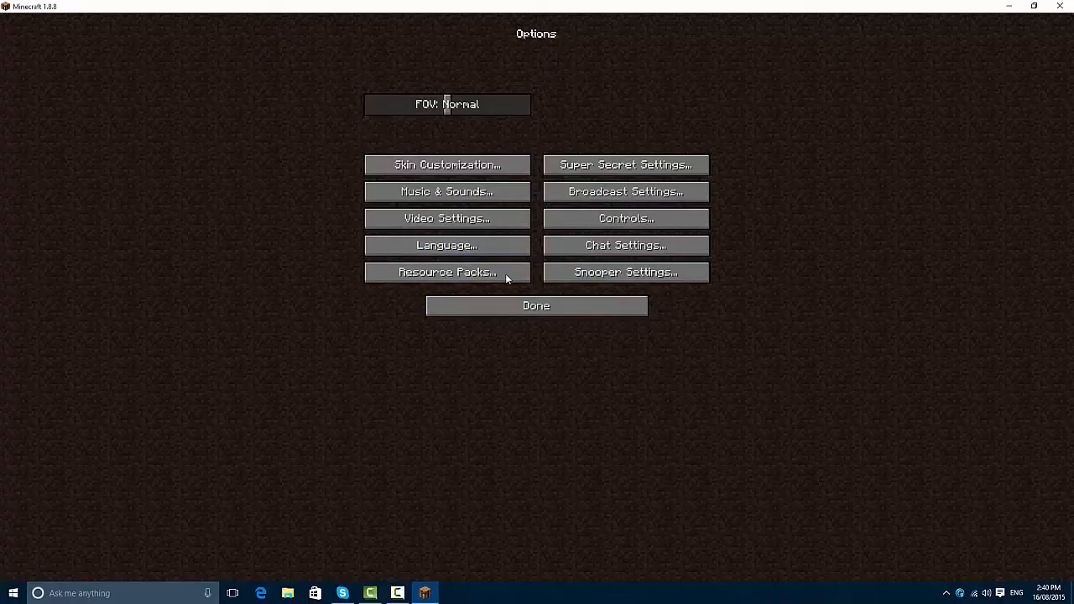
click(446, 272)
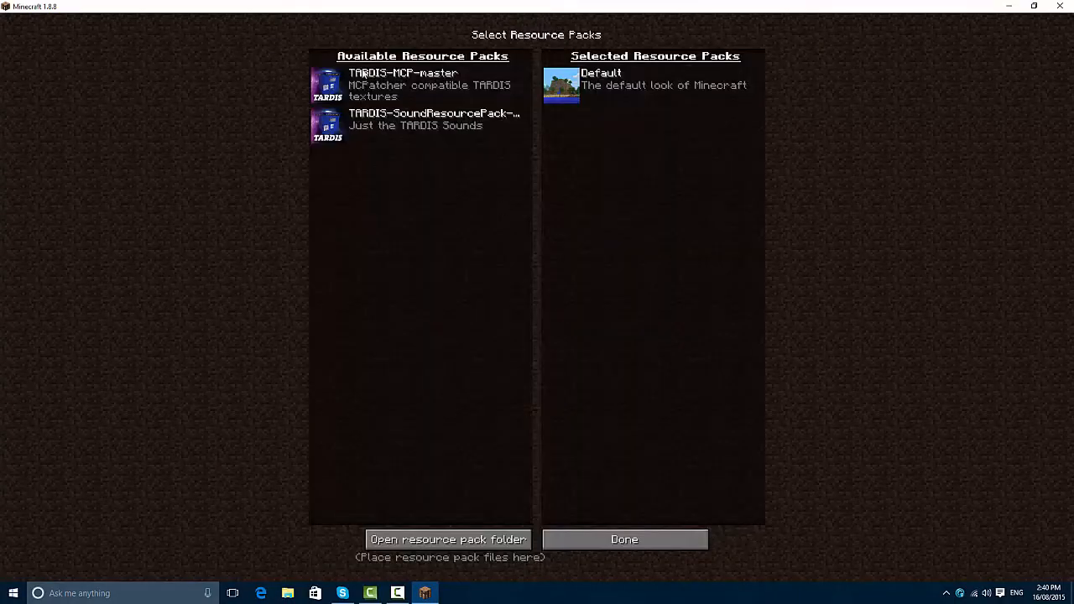
mouse_move(288, 86)
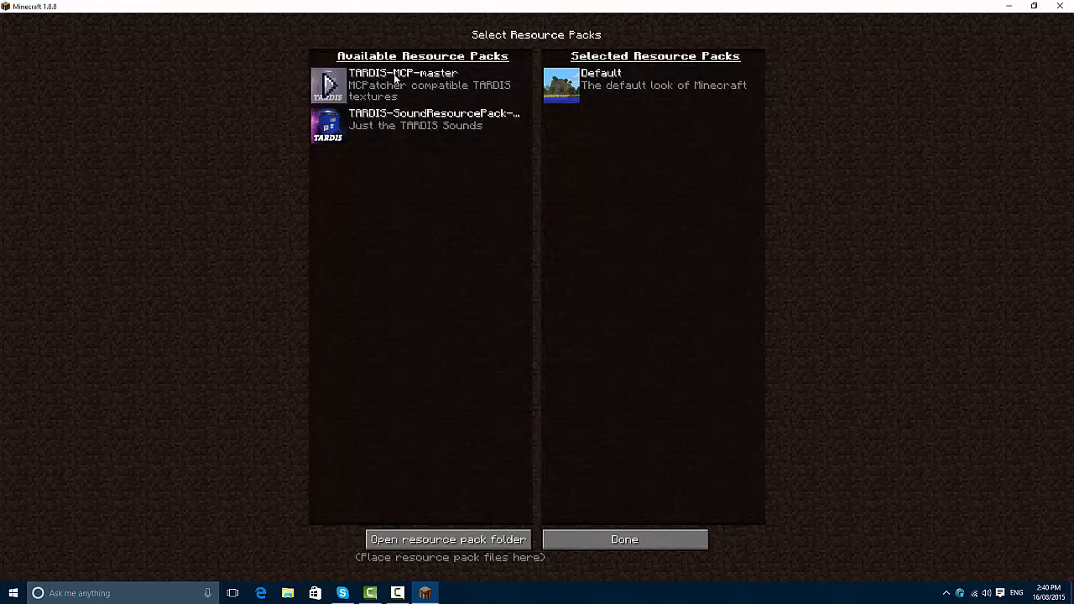
mouse_move(436, 91)
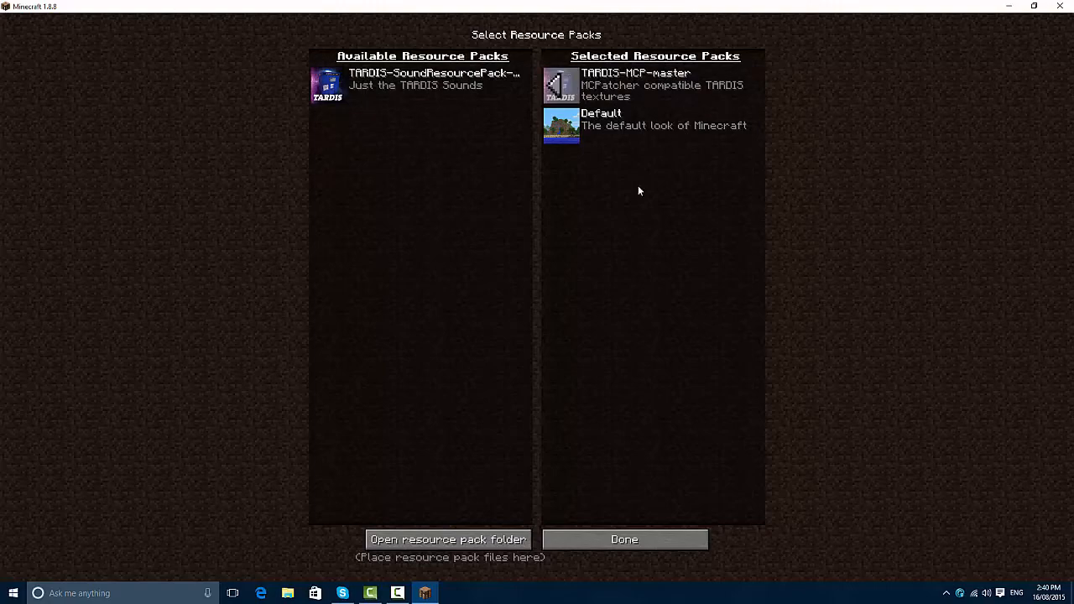
click(624, 539)
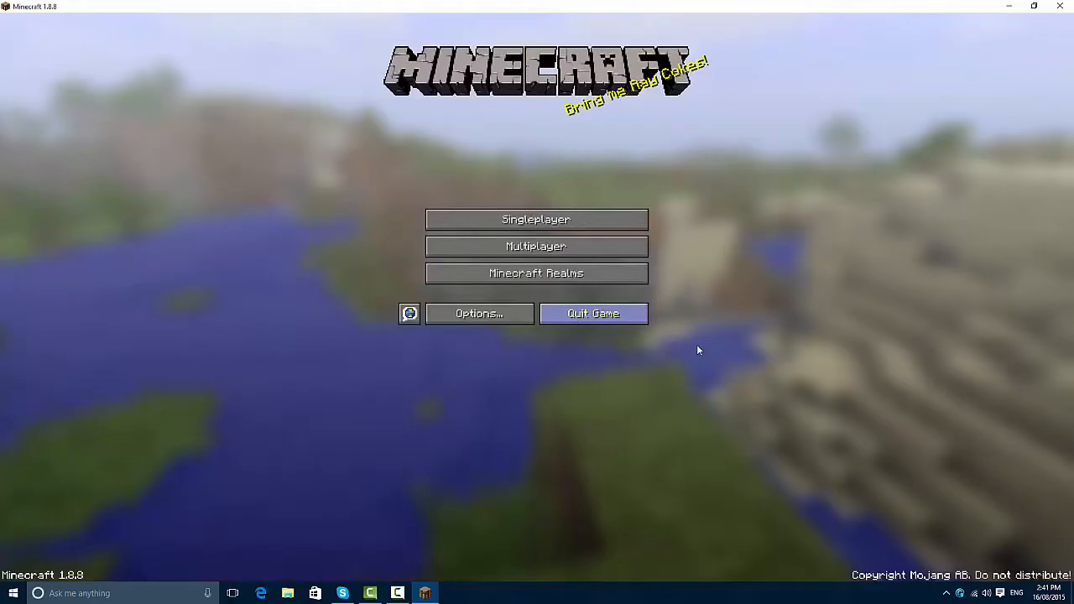
- Join the UnknownCraft server, reach the blue Police Box, and pause the game
click(536, 246)
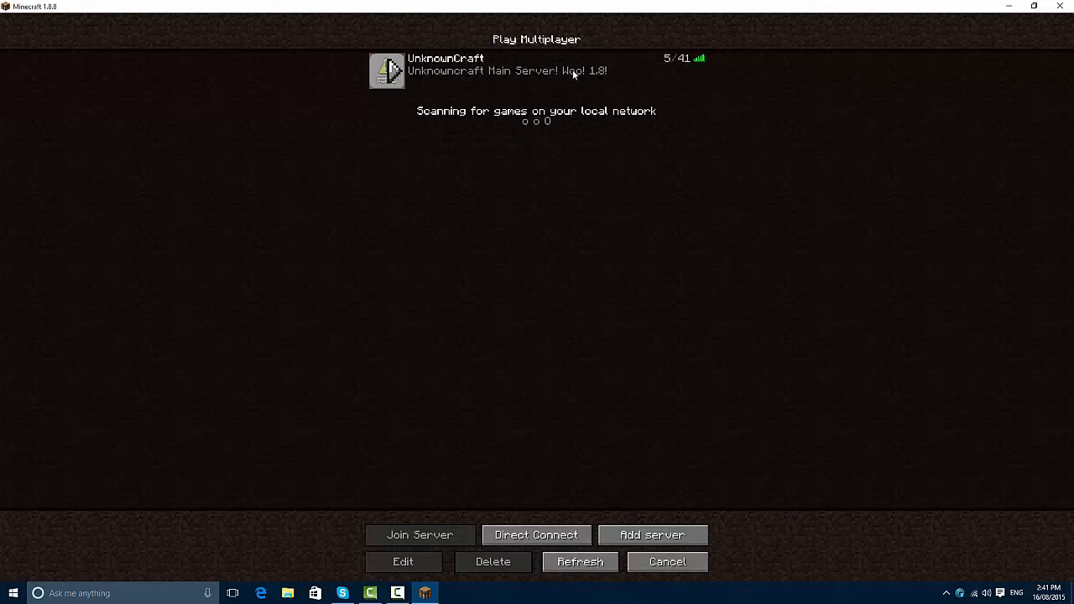
click(418, 534)
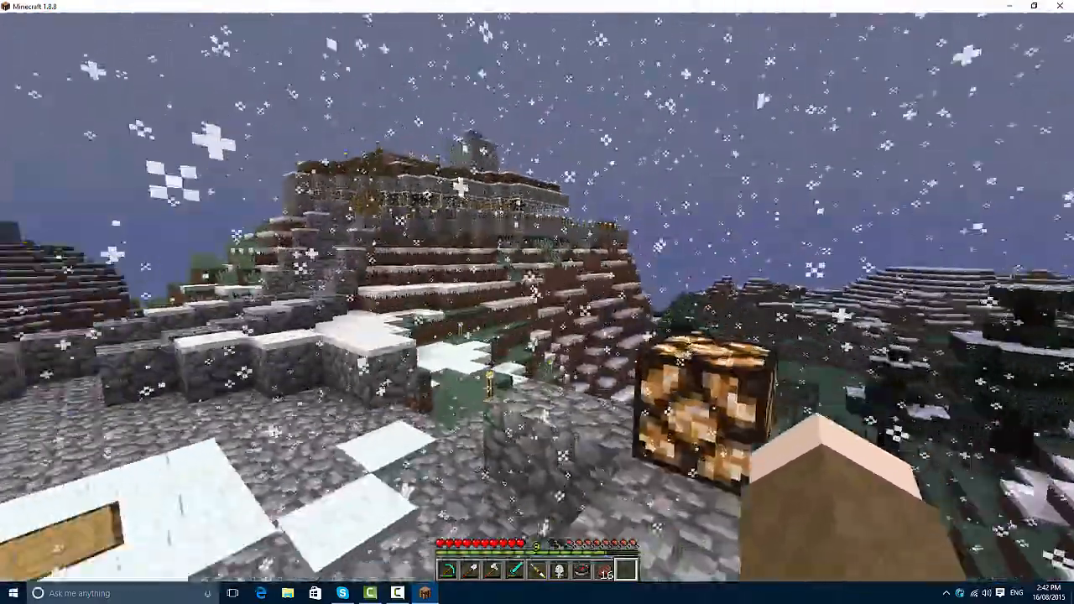
mouse_move(537, 302)
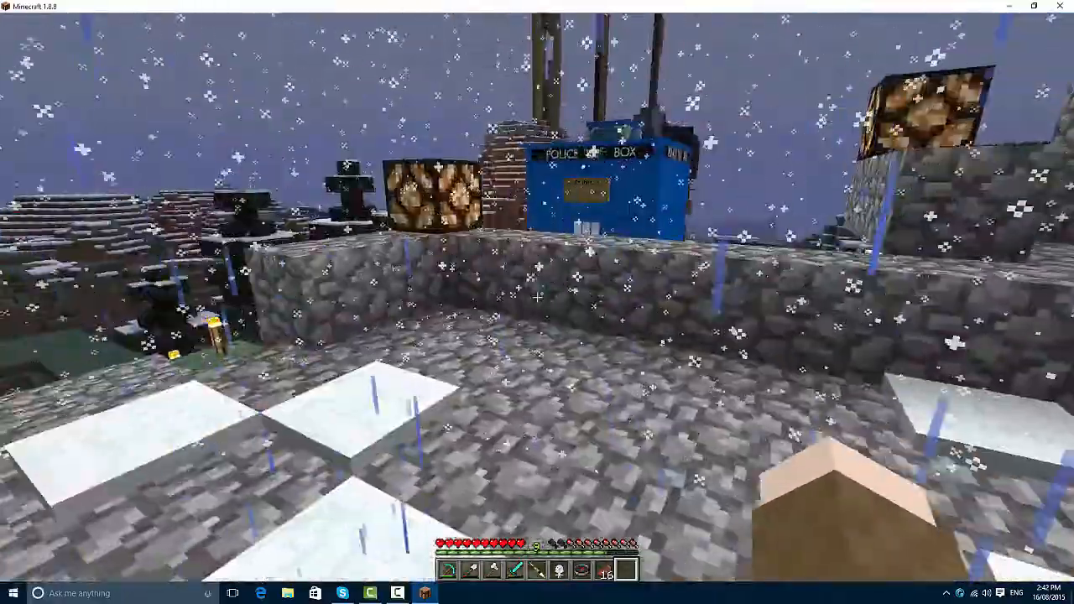
key(Escape)
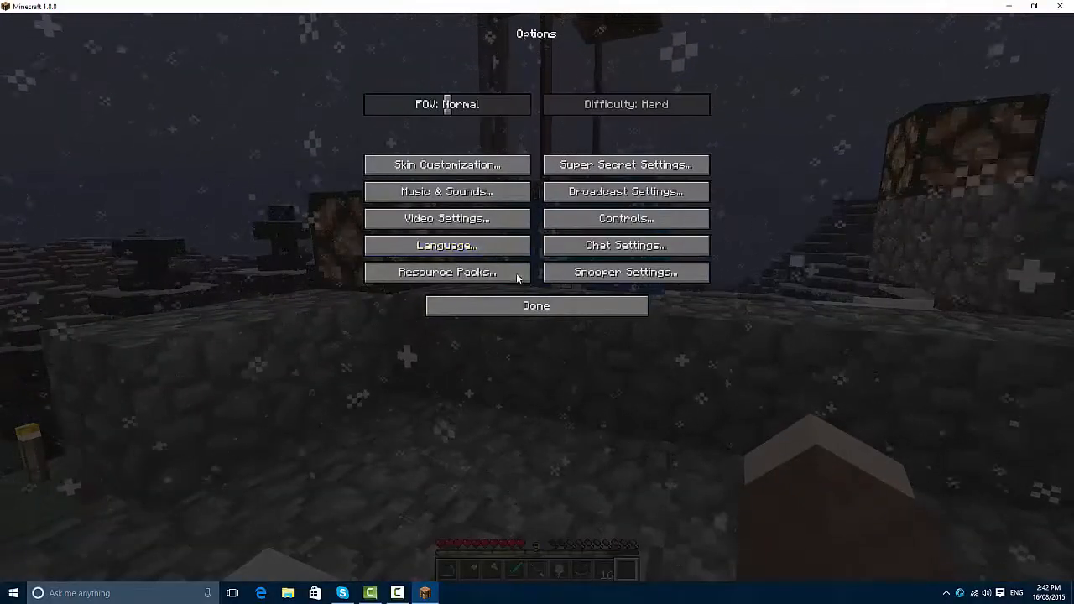
- Confirm TARDIS-MCP-master is still listed under Selected Resource Packs, then close the list
click(535, 306)
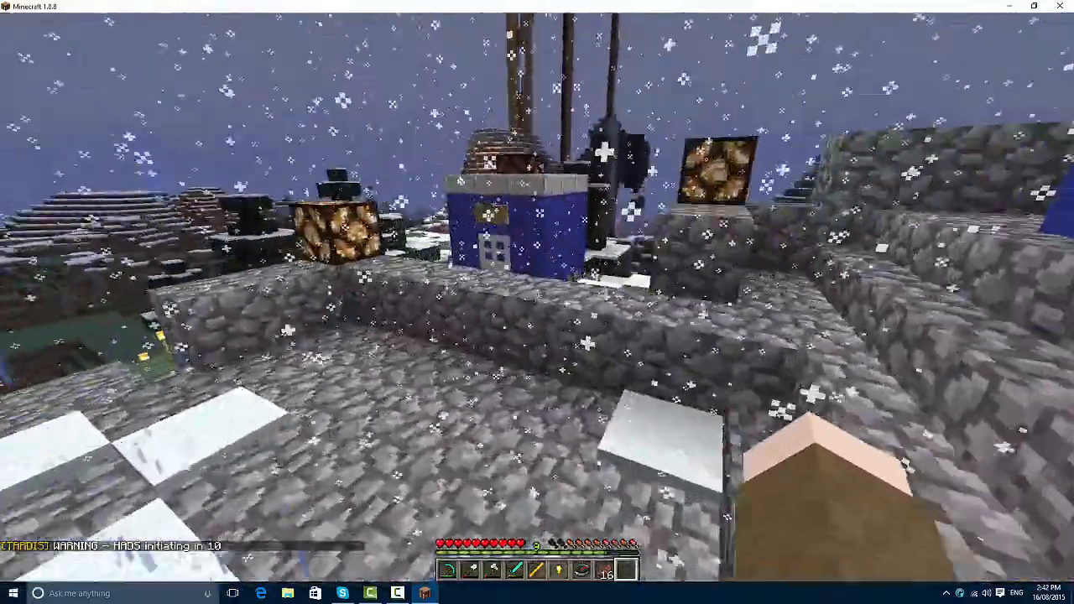
mouse_move(537, 302)
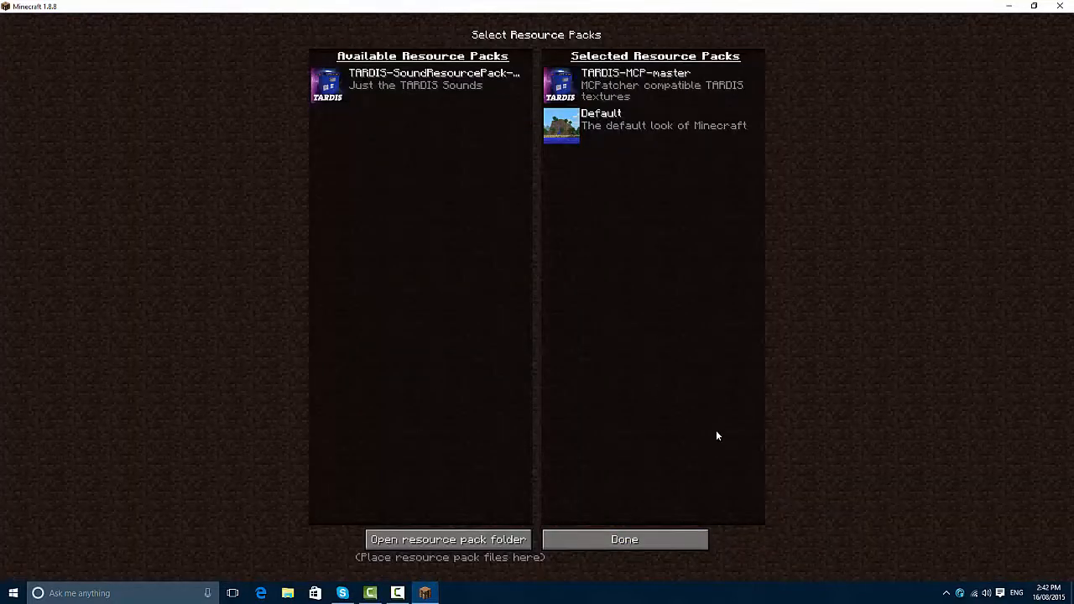
click(624, 539)
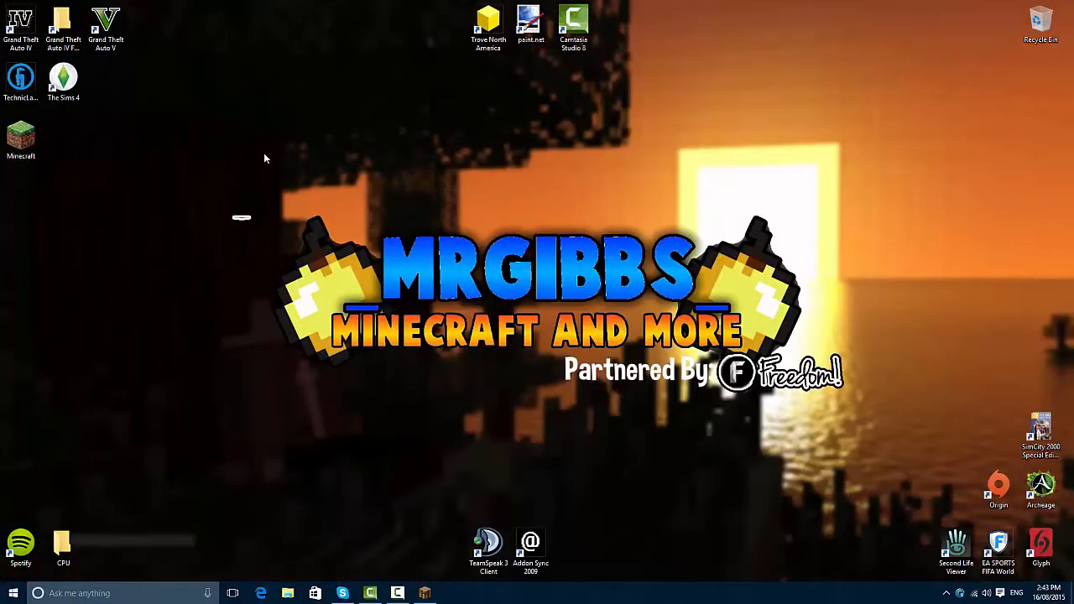
mouse_move(462, 239)
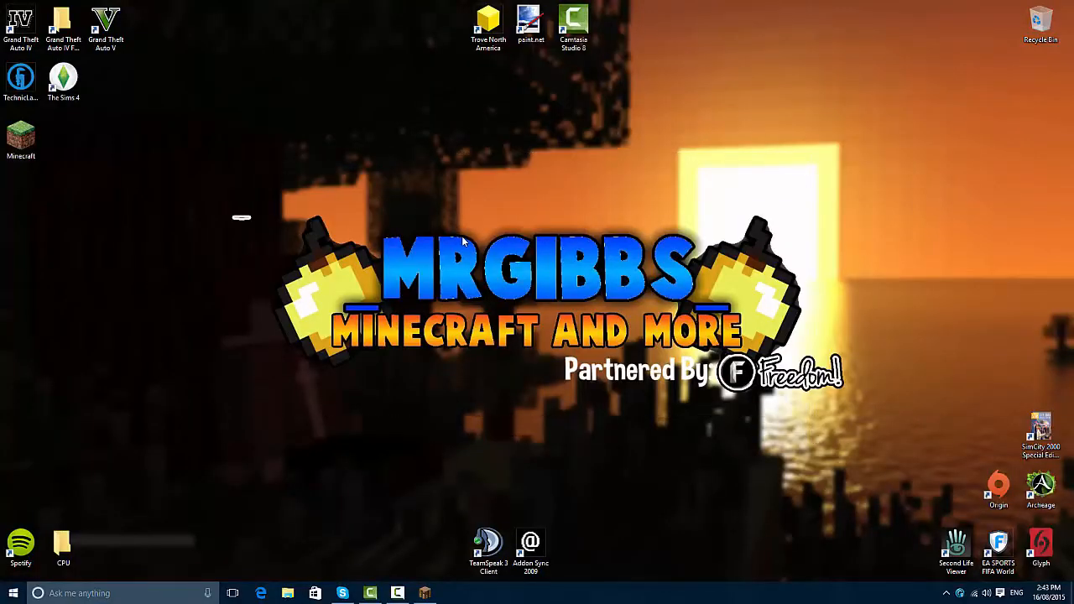
drag(282, 106, 897, 425)
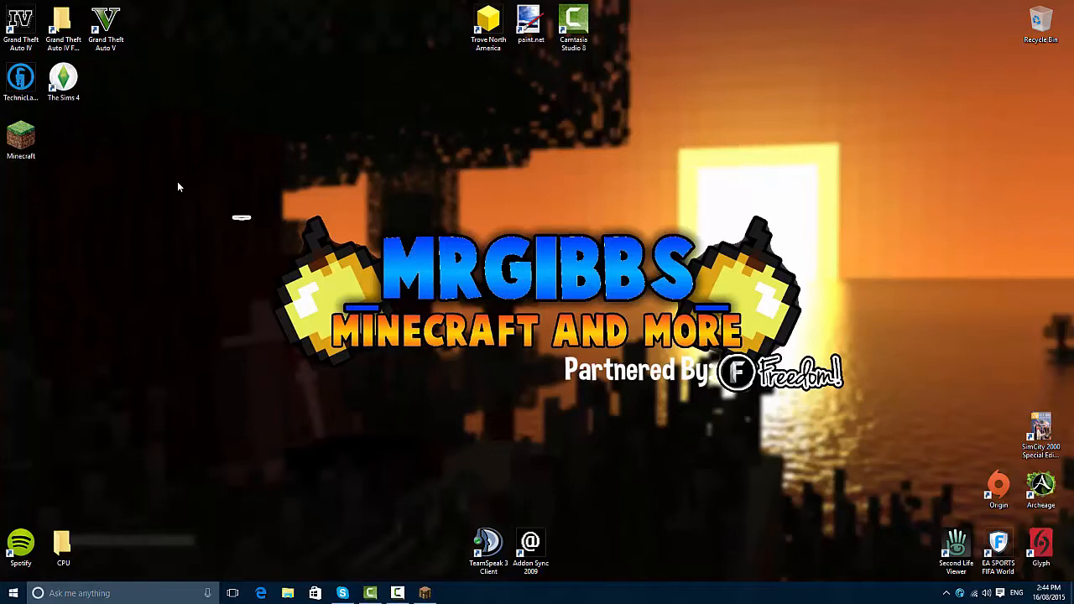
drag(177, 187, 901, 429)
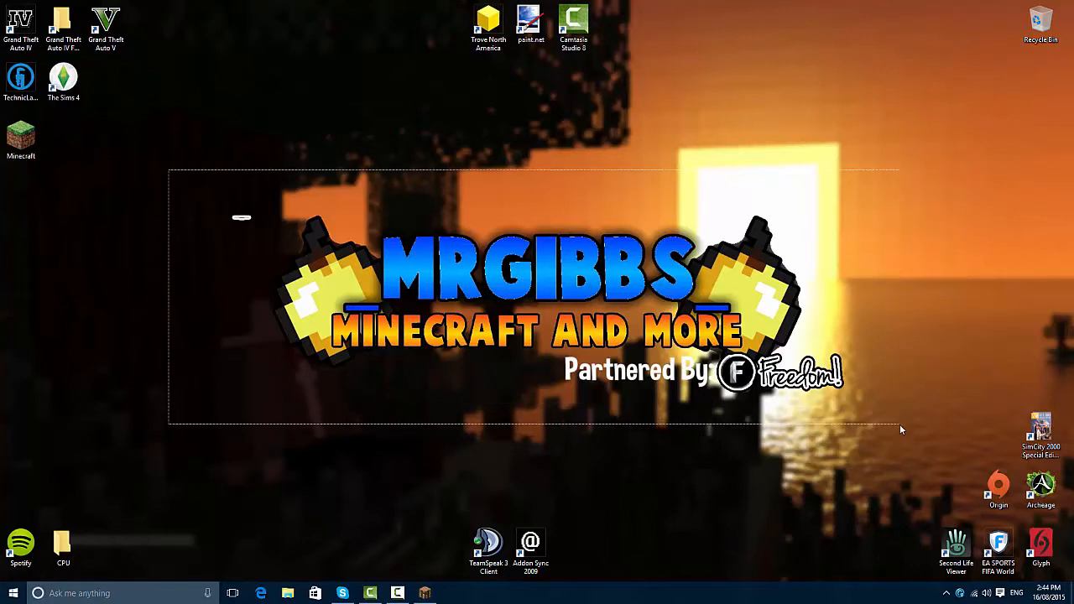
mouse_move(684, 298)
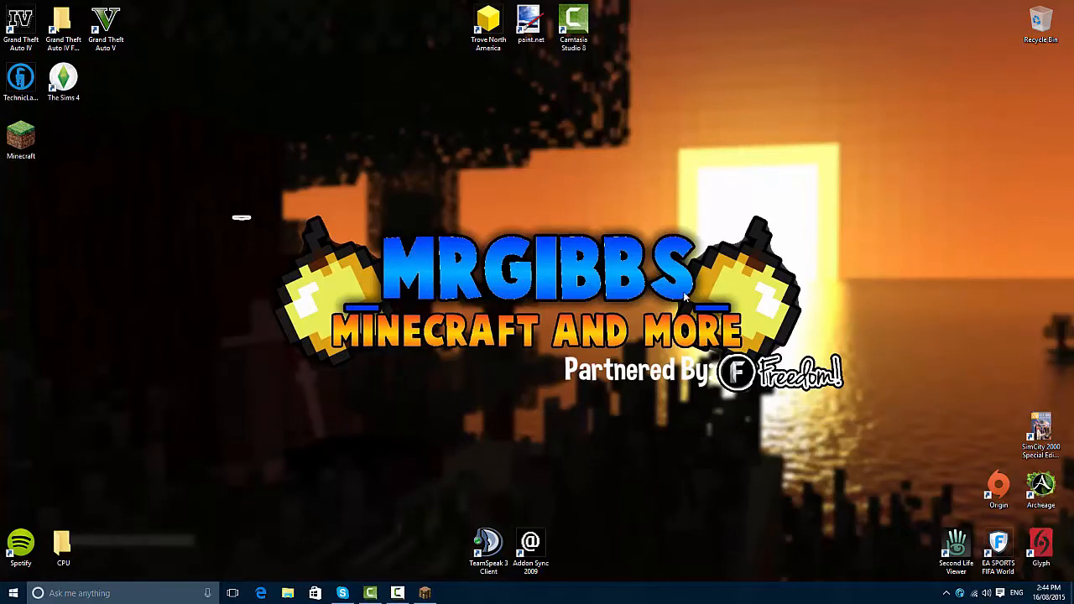